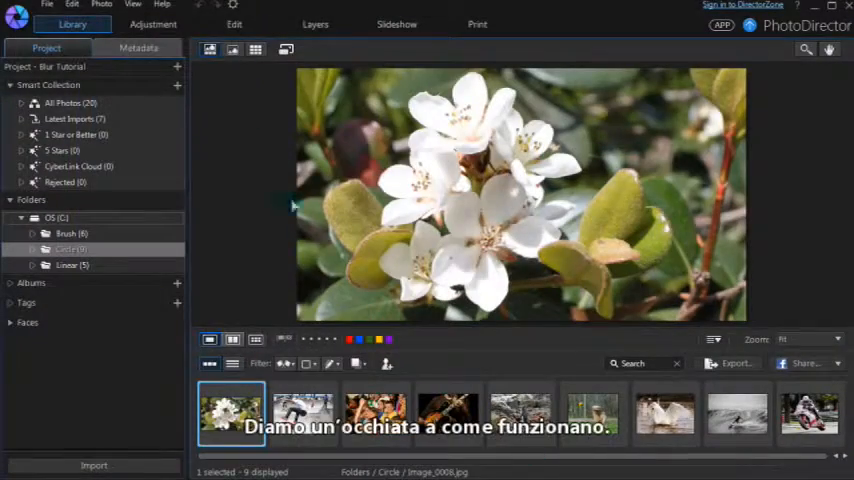
Step: Open the white flower photo in the Edit module, accepting the copy-for-editing notice
click(235, 24)
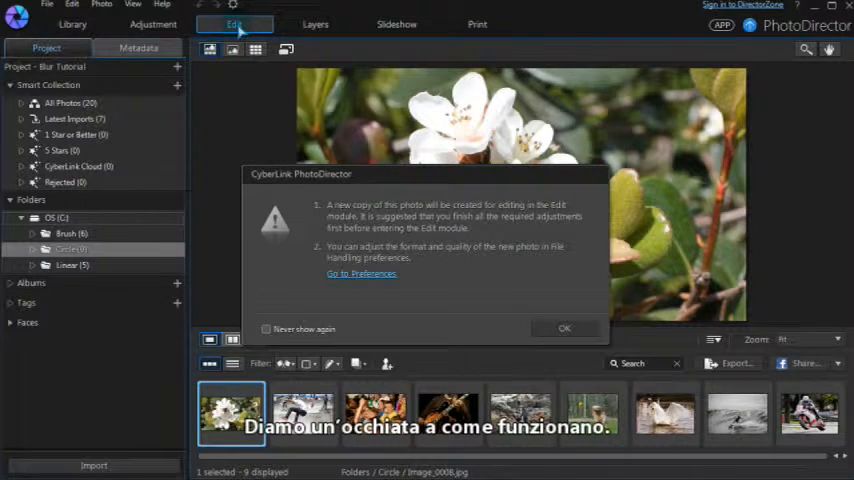
click(564, 328)
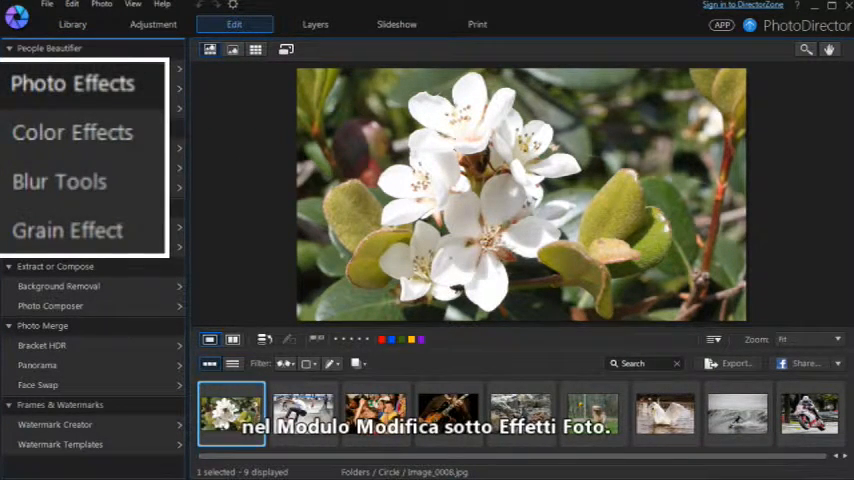
Step: Open Blur Tools and preview Linear and Brush modes, ending back on Circular
click(59, 181)
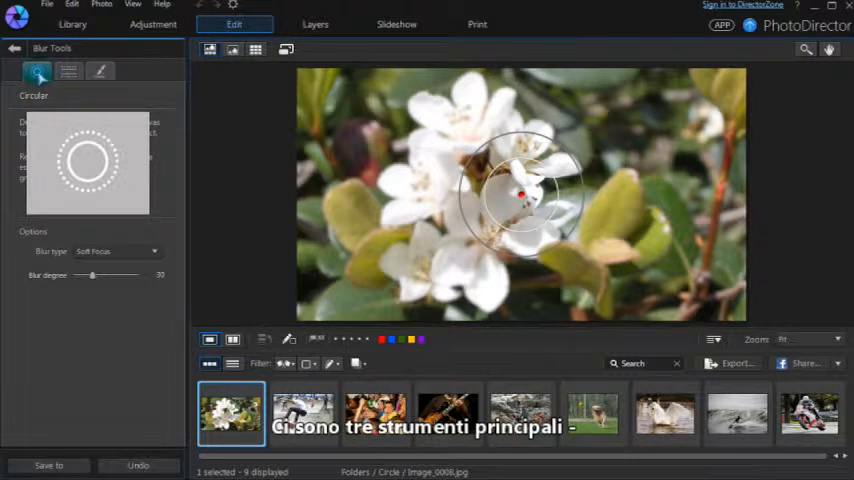
click(68, 71)
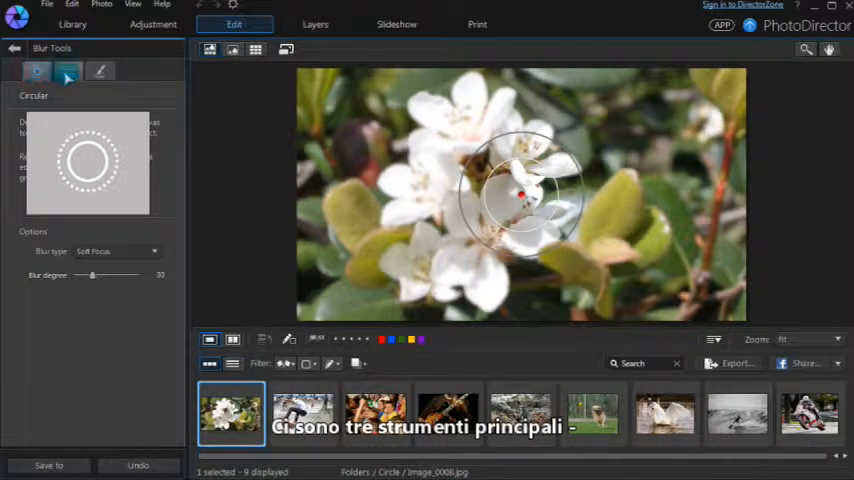
click(68, 71)
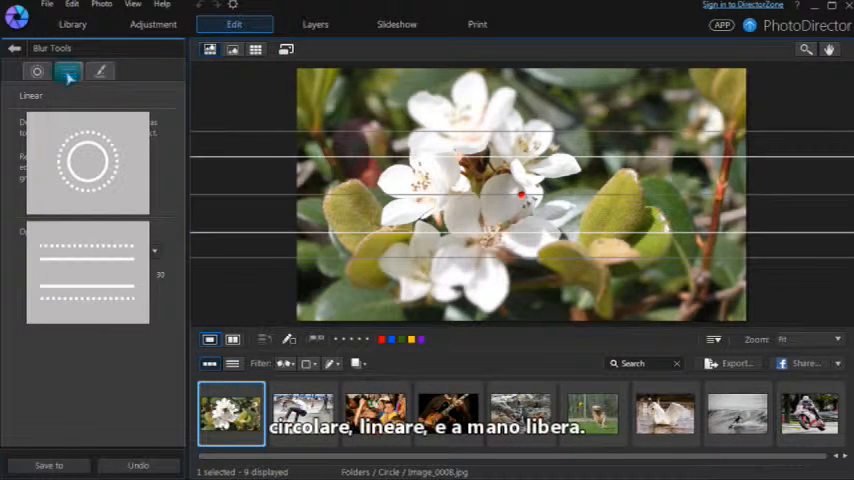
click(100, 71)
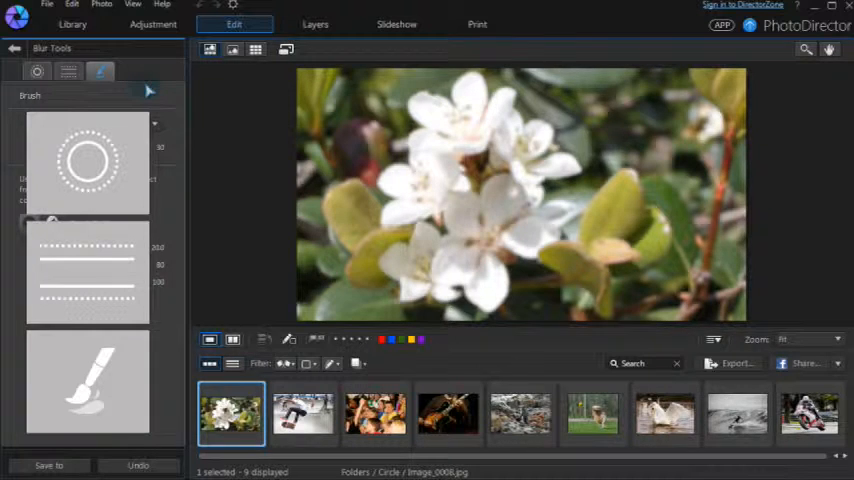
click(37, 71)
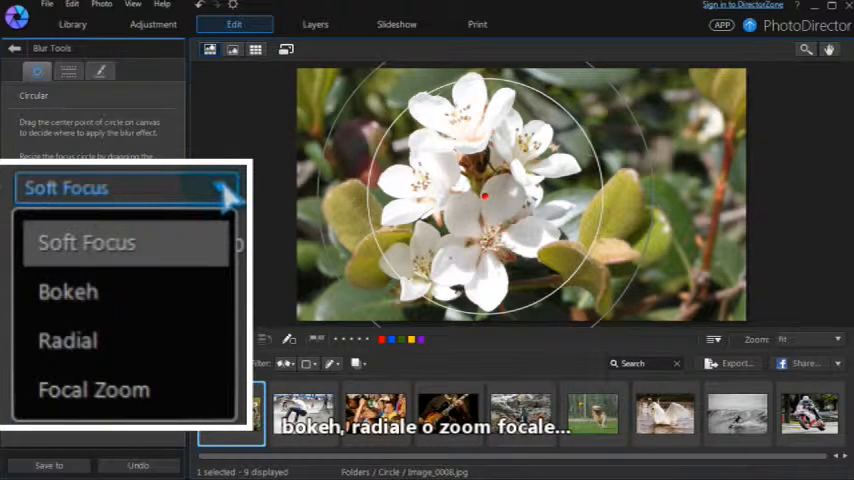
Step: Keep Soft Focus and raise the circular Blur degree around the flower blossoms
click(87, 242)
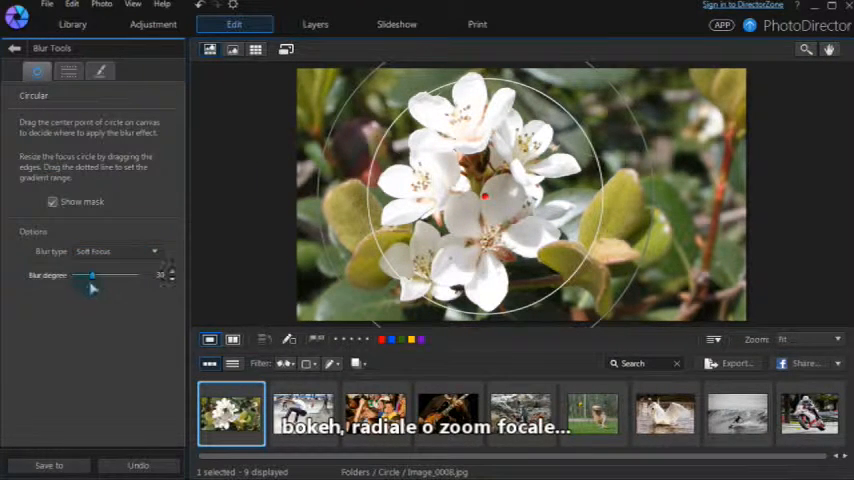
drag(92, 275, 130, 275)
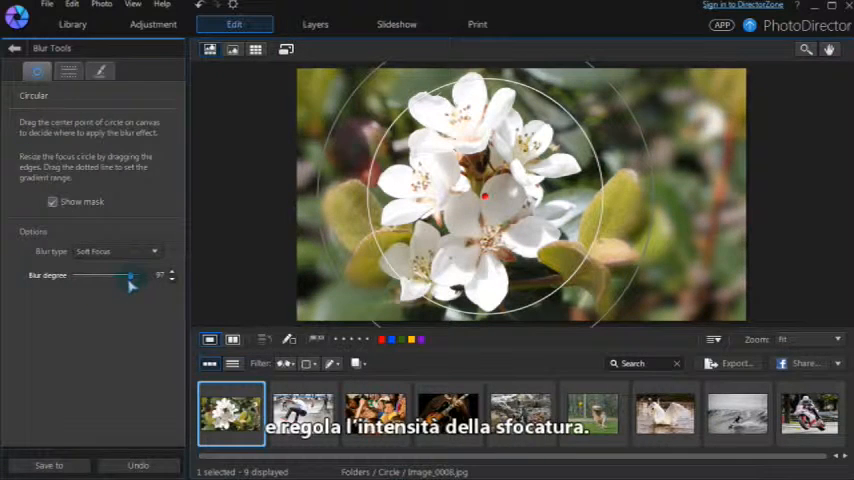
drag(128, 274, 130, 274)
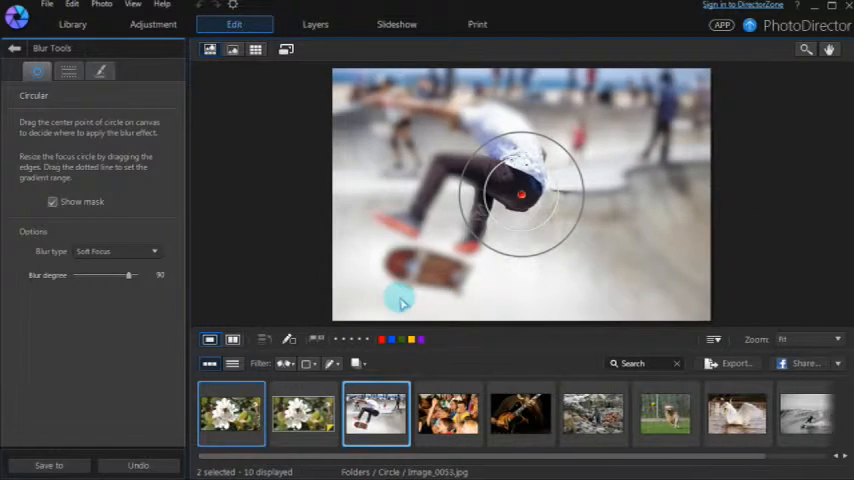
Step: Enlarge the sharp circle around the skater, switch to Focal Zoom, and adjust strength
drag(520, 195, 477, 180)
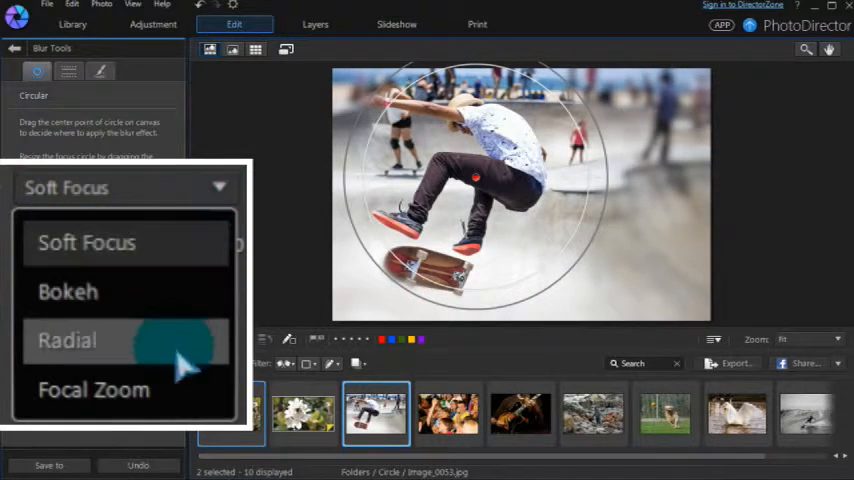
click(93, 389)
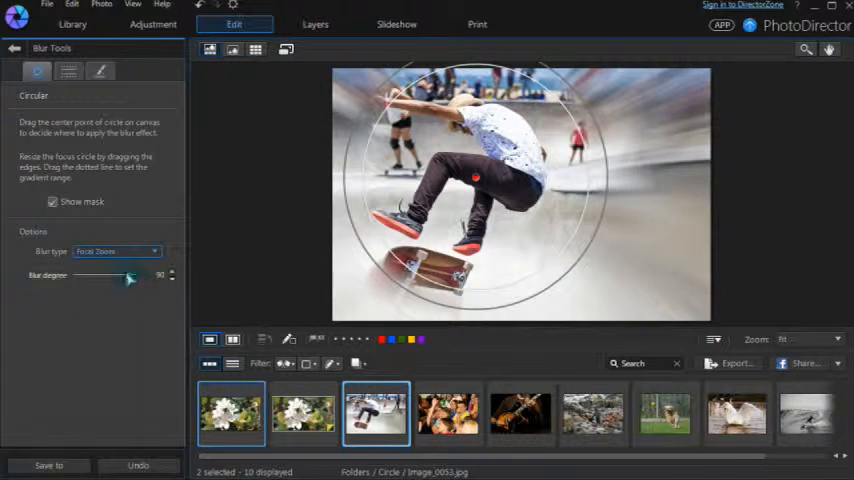
drag(130, 276, 118, 276)
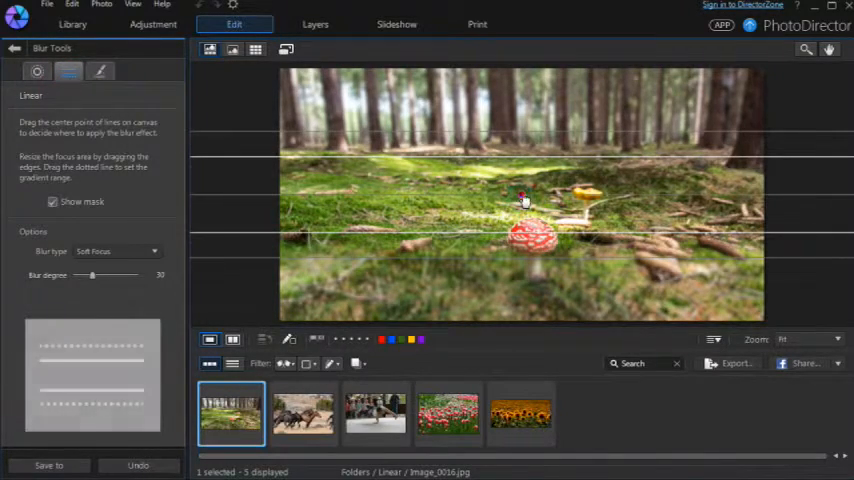
Step: Frame the mushroom with the linear sharp band and set Blur degree to 100
drag(523, 200, 517, 287)
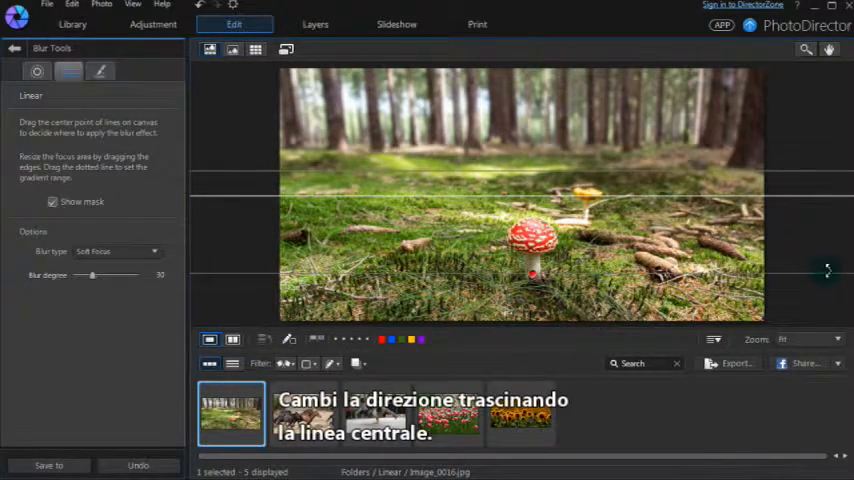
drag(825, 270, 805, 185)
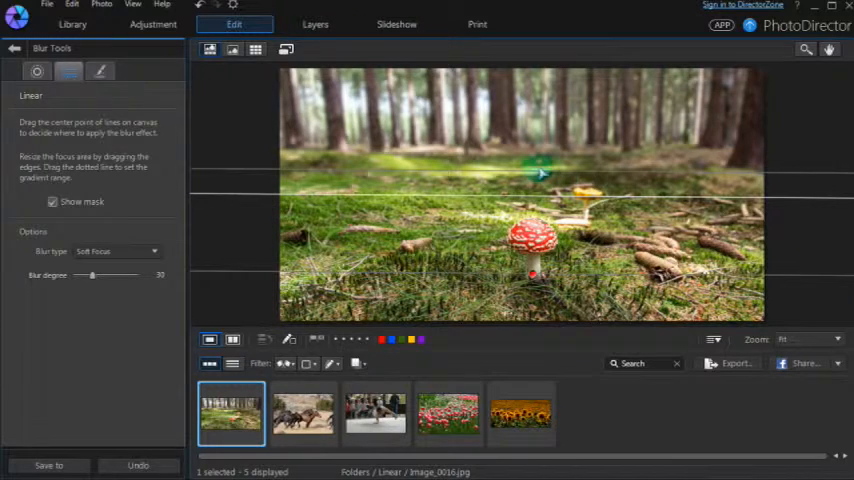
drag(540, 170, 535, 185)
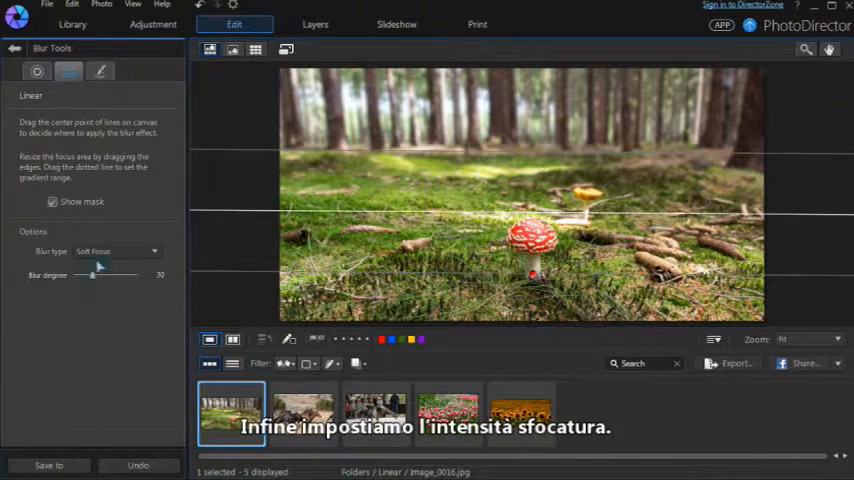
drag(92, 274, 135, 274)
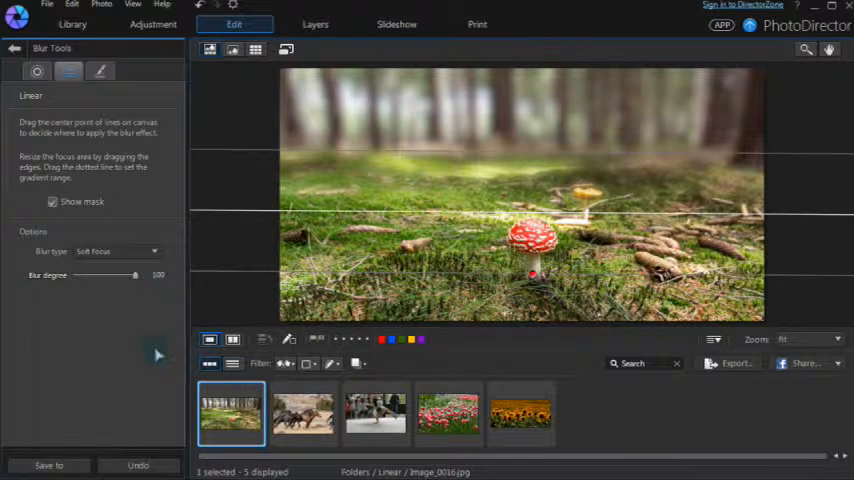
click(303, 413)
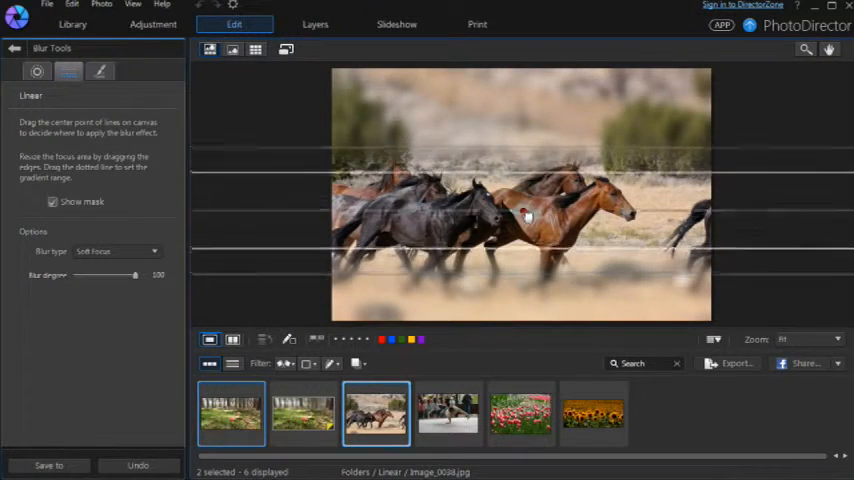
Step: Position the band over the horses and apply a cross-shaped Bokeh blur with tuned strength
drag(522, 213, 524, 155)
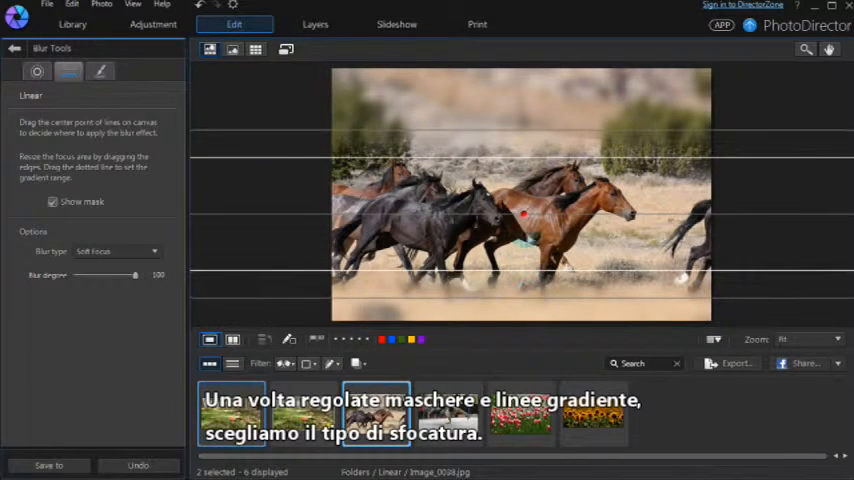
drag(525, 213, 527, 227)
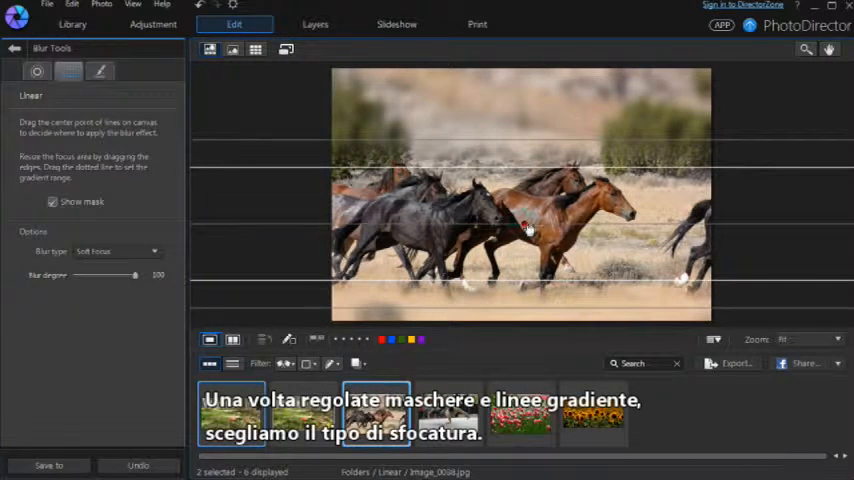
click(115, 251)
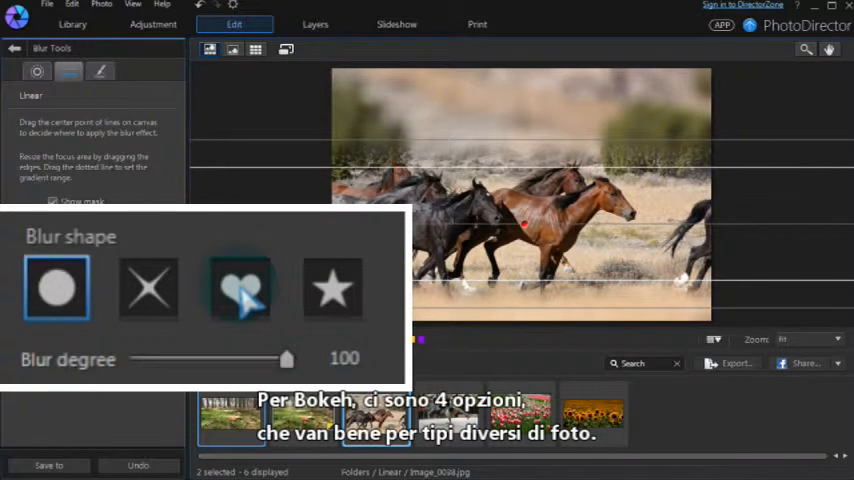
click(148, 288)
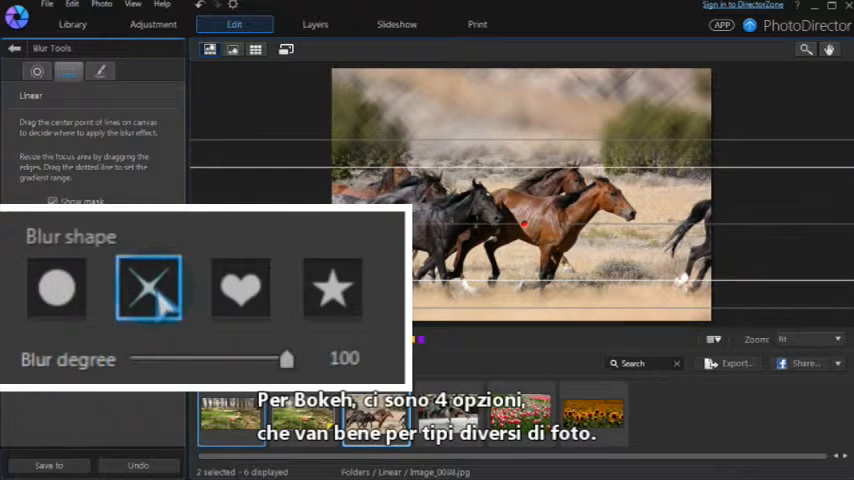
drag(287, 358, 248, 358)
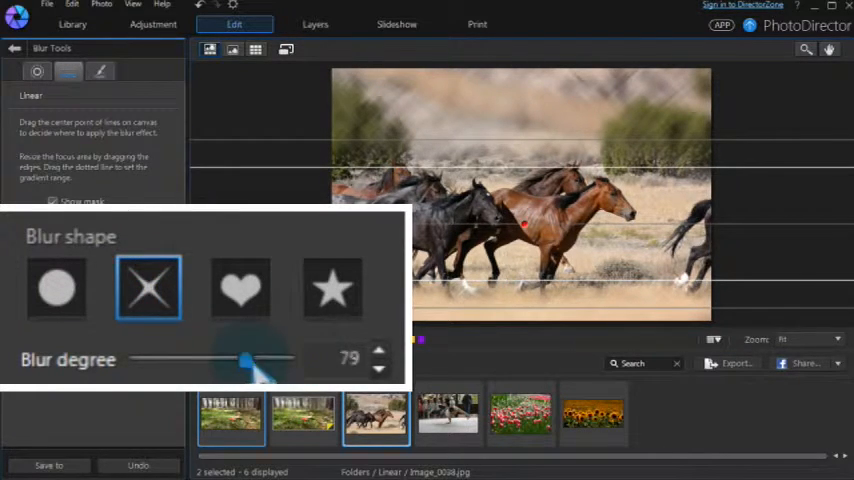
drag(245, 358, 270, 358)
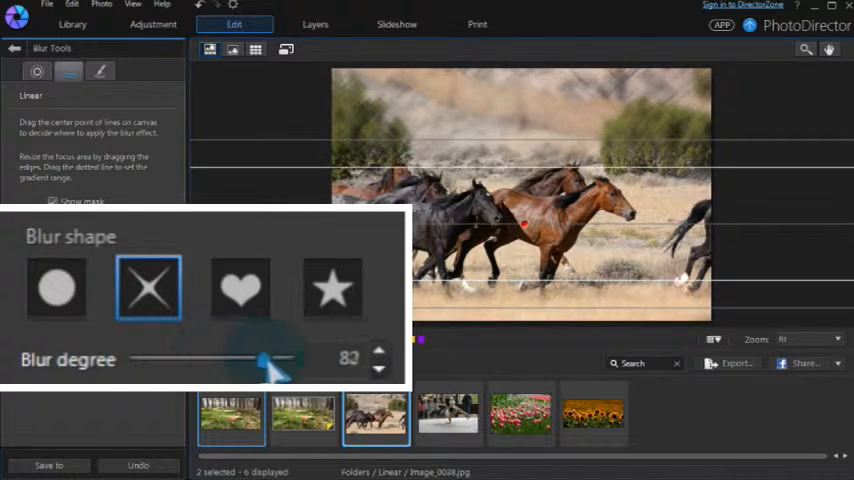
drag(265, 358, 290, 358)
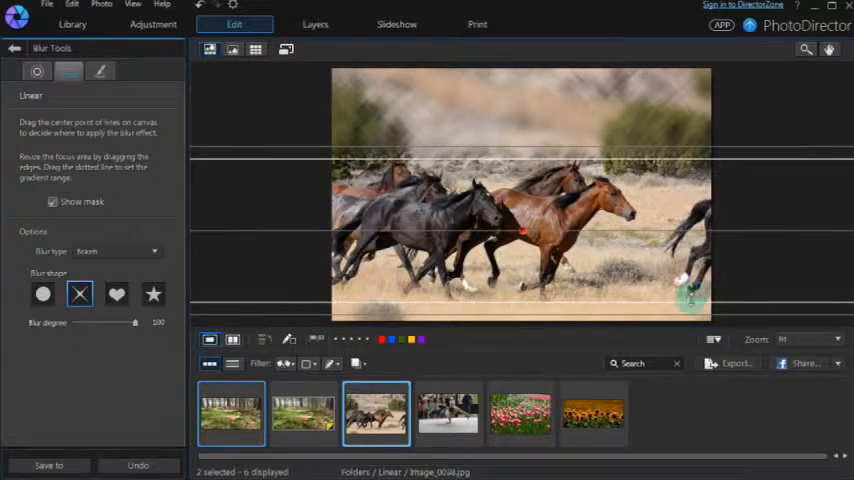
click(100, 71)
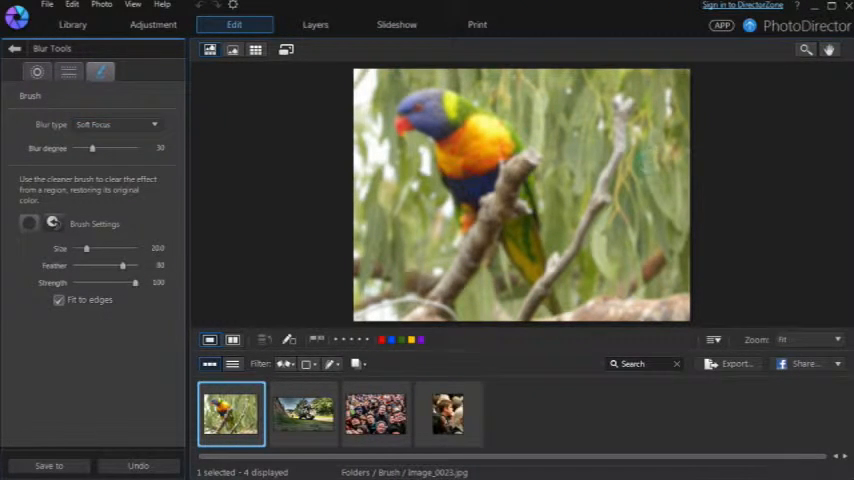
Step: Set the parrot photo's blur strength, use the eraser brush mode, then open the crowd photo
drag(92, 148, 262, 169)
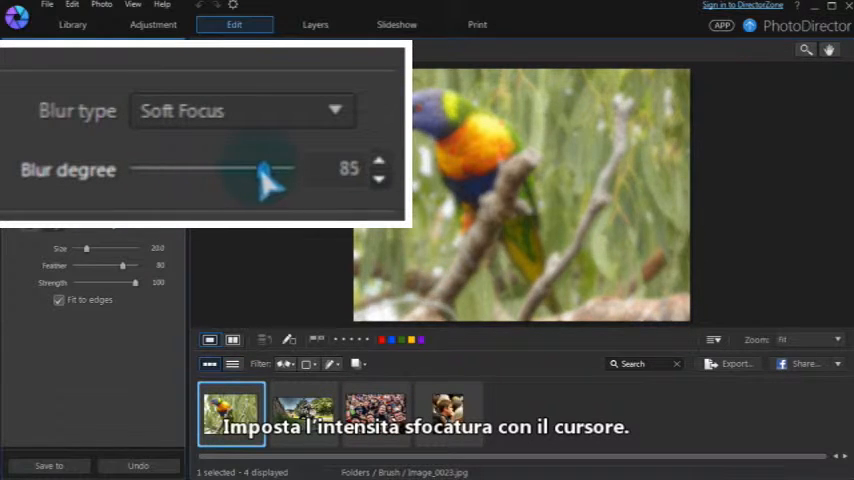
drag(258, 178, 232, 178)
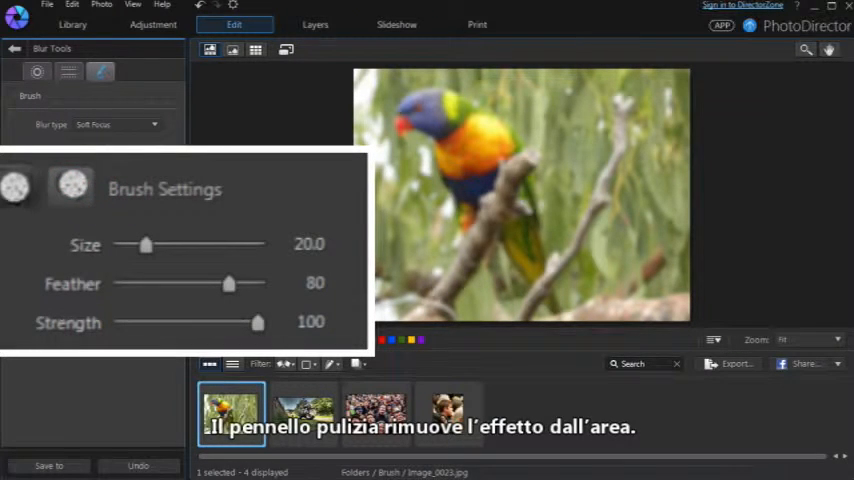
click(71, 187)
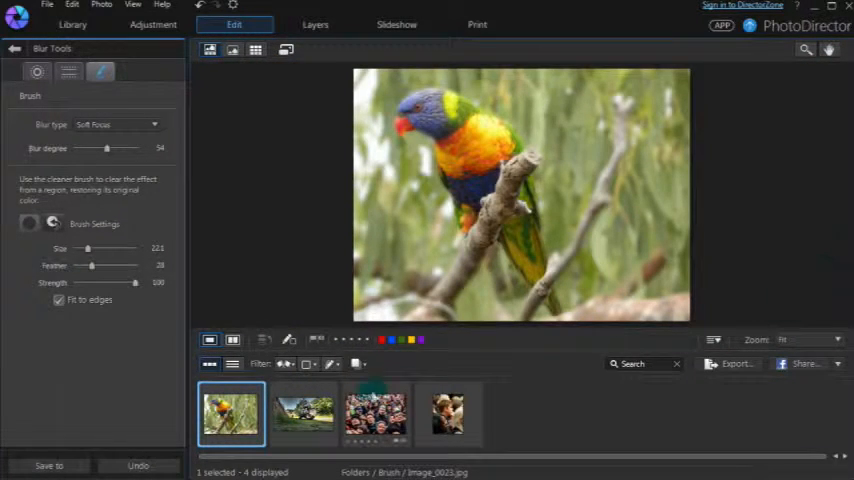
click(376, 413)
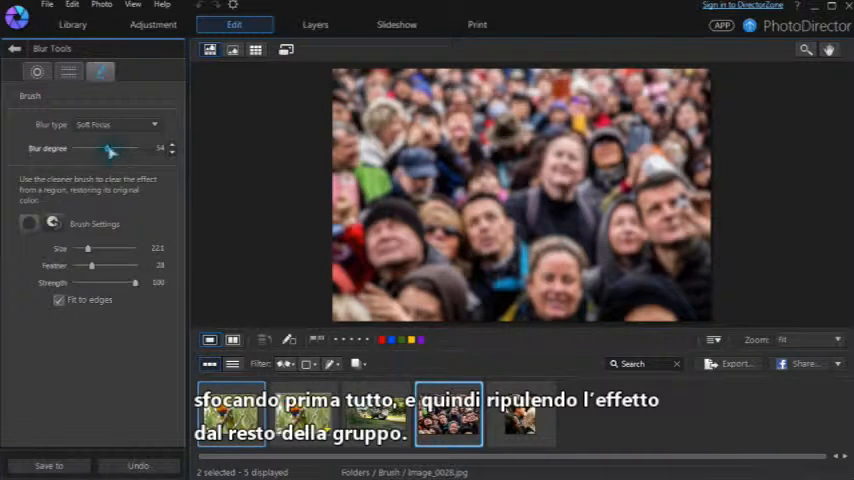
Step: Set crowd photo Blur degree to 100, enlarge the brush, and soften its feather
drag(110, 148, 275, 169)
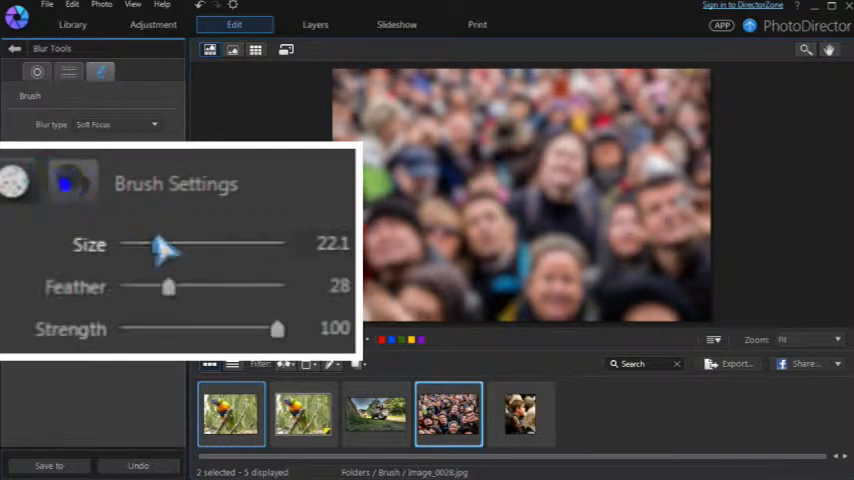
drag(160, 245, 223, 245)
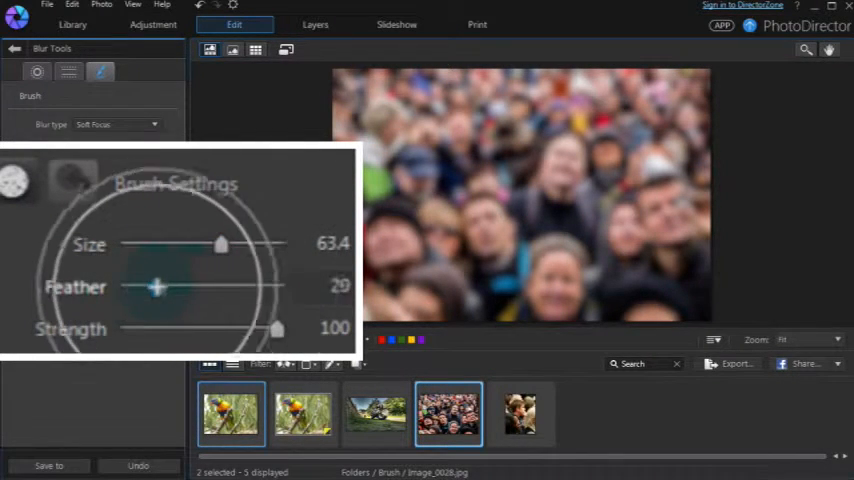
drag(157, 287, 133, 287)
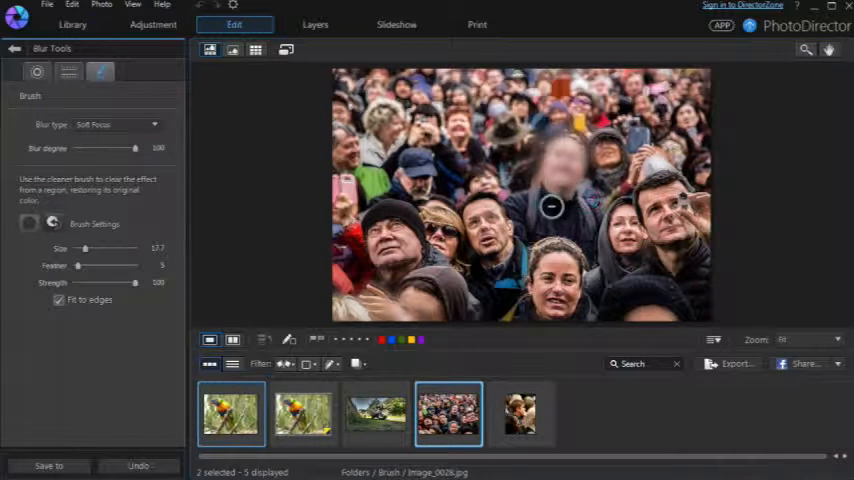
mouse_move(522, 148)
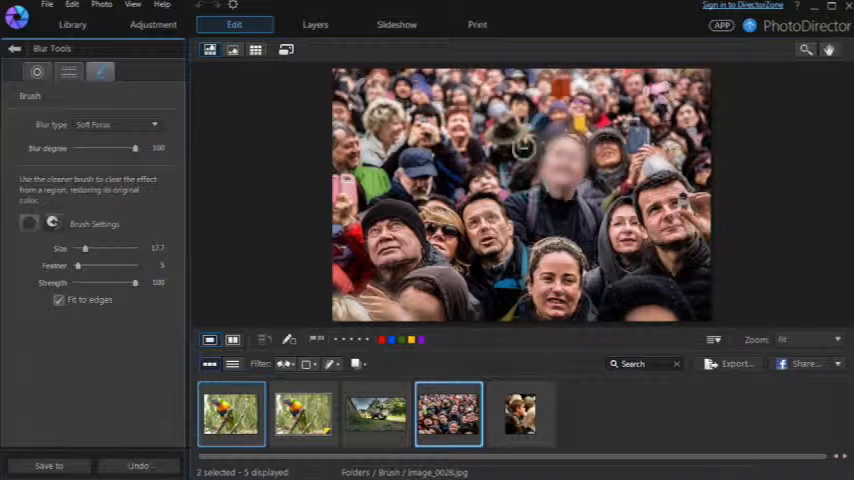